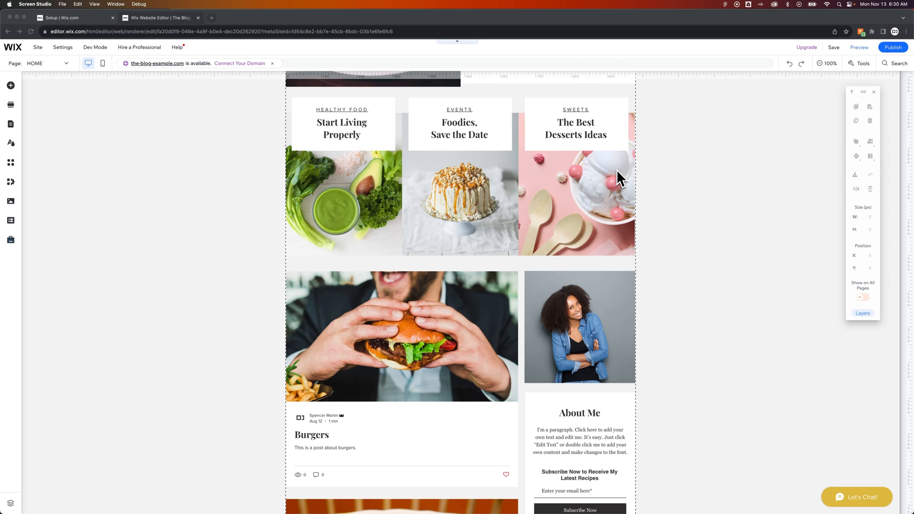
# Scroll the home page to the blog post list showing the Burgers post and photo
pyautogui.scroll(-3)
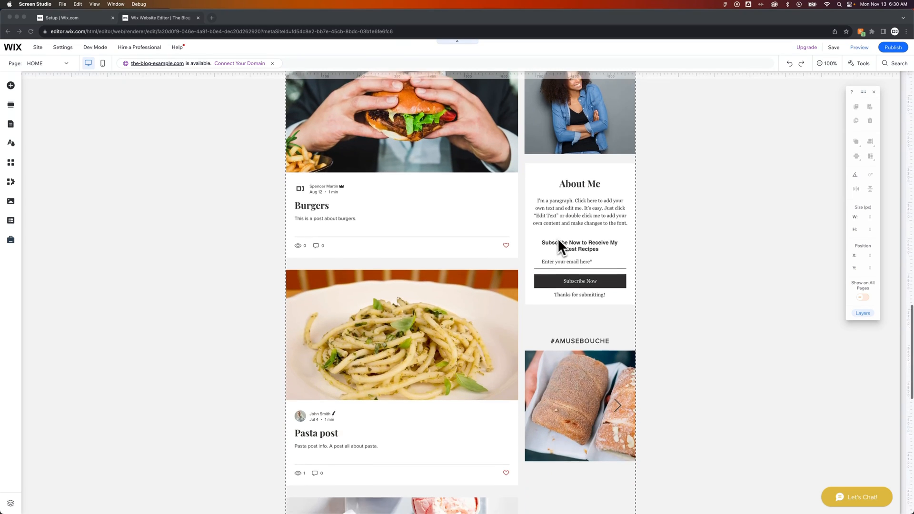
pyautogui.scroll(-3)
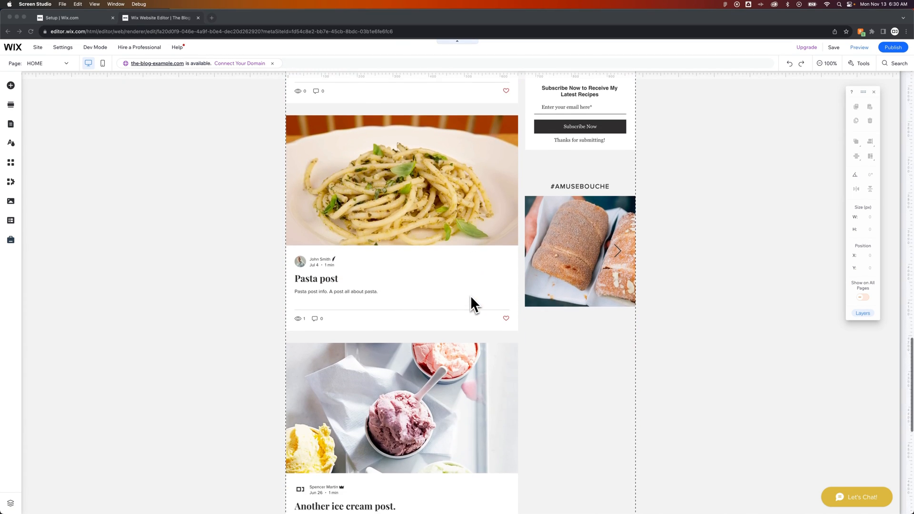
pyautogui.scroll(3)
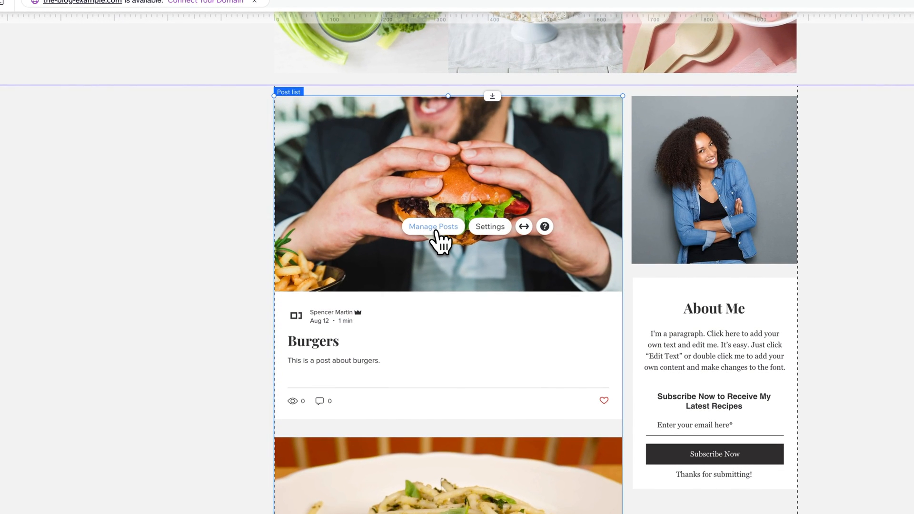
# From Manage Posts, go to Blog > Posts and open the Burgers post
pyautogui.click(433, 226)
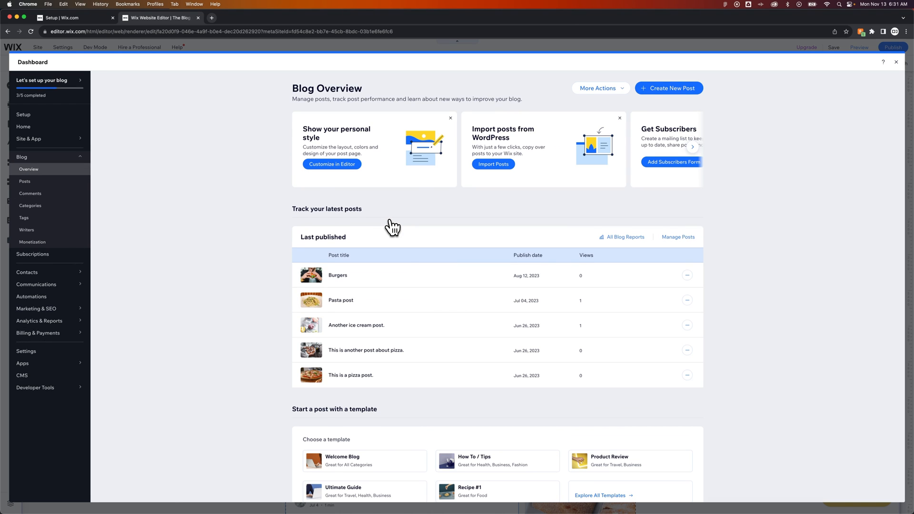
pyautogui.moveTo(33, 169)
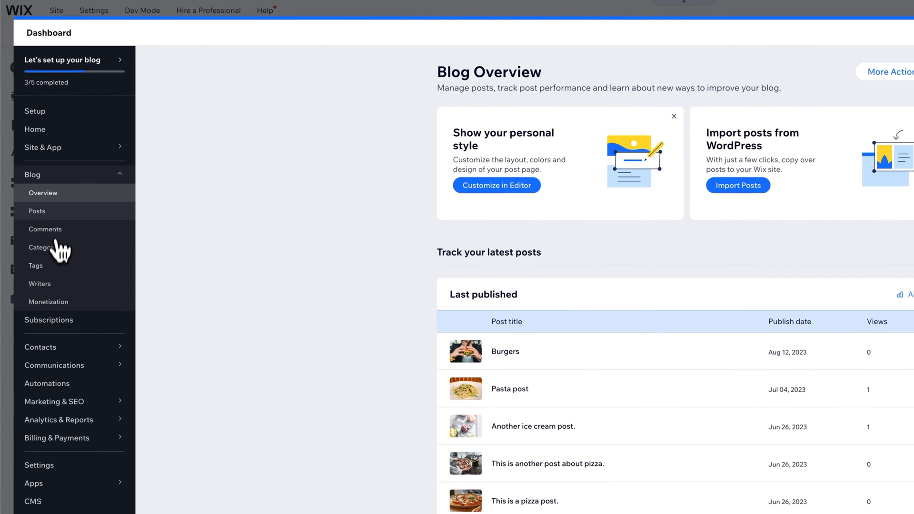
pyautogui.click(37, 211)
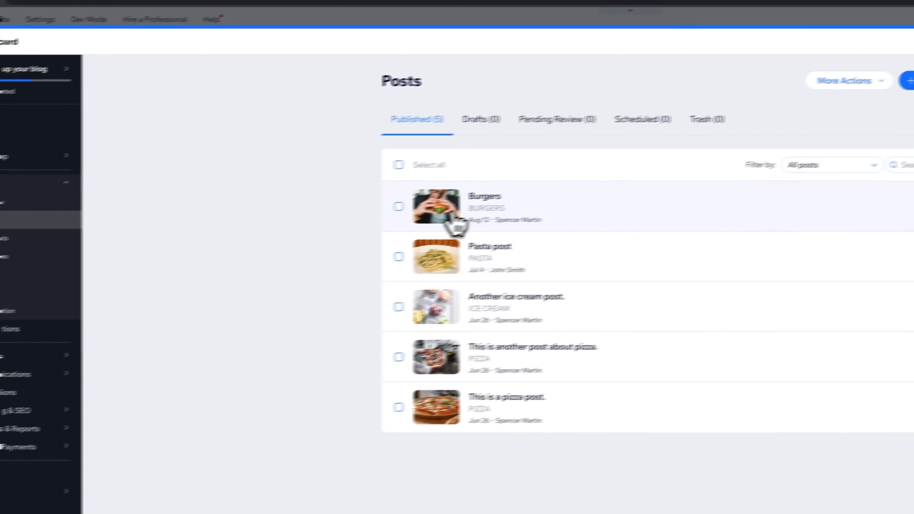
pyautogui.click(484, 196)
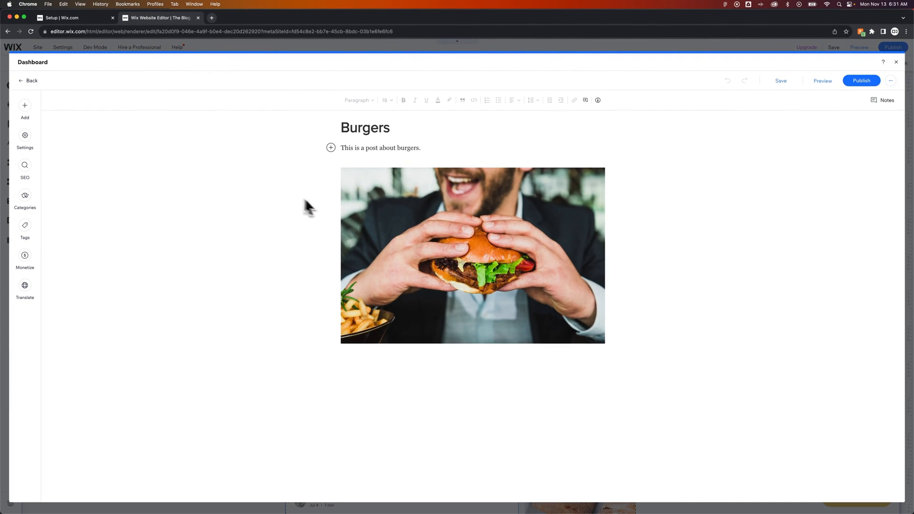
pyautogui.click(473, 255)
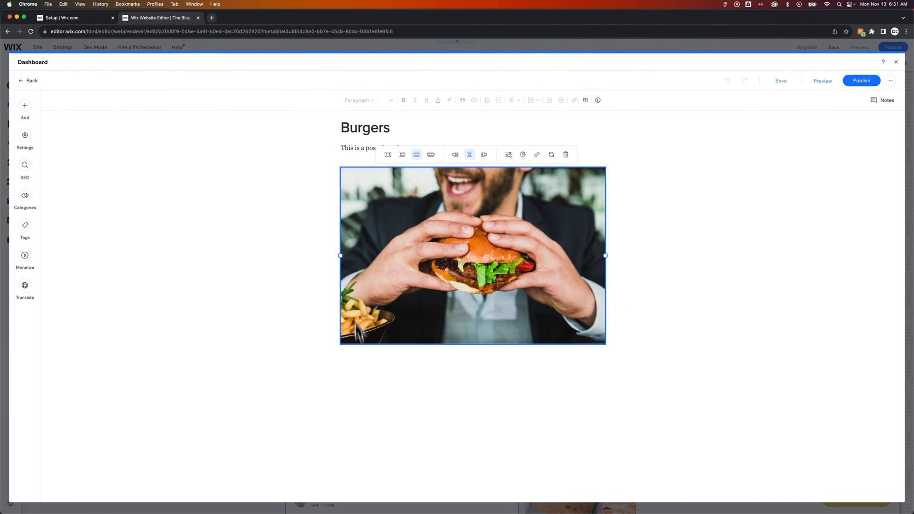
pyautogui.moveTo(345, 161)
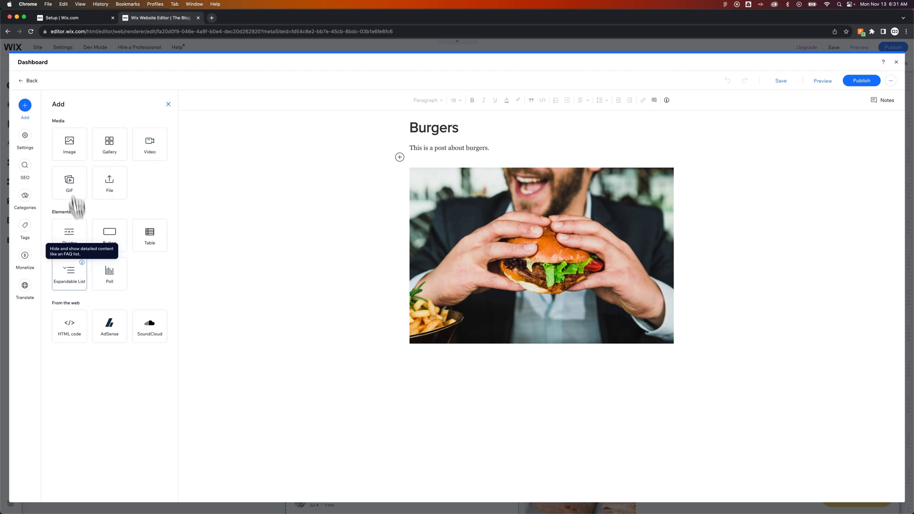
pyautogui.moveTo(88, 173)
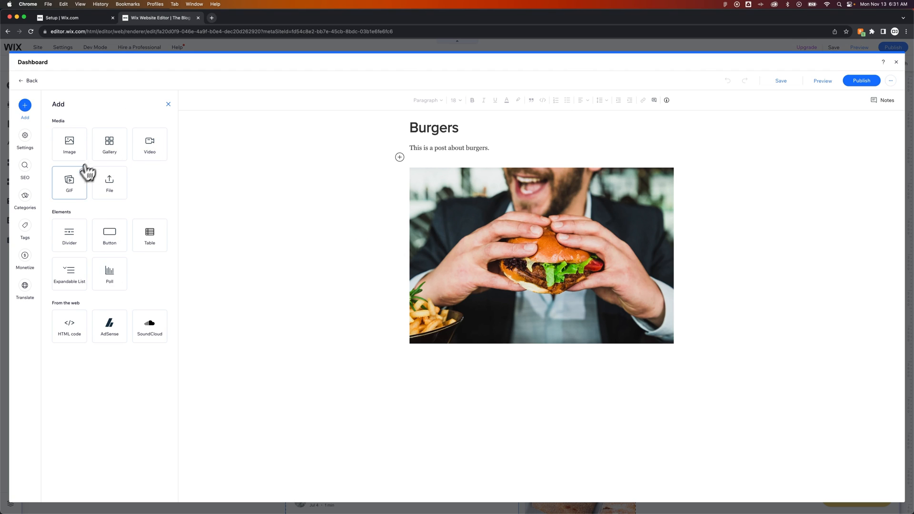
pyautogui.moveTo(162, 166)
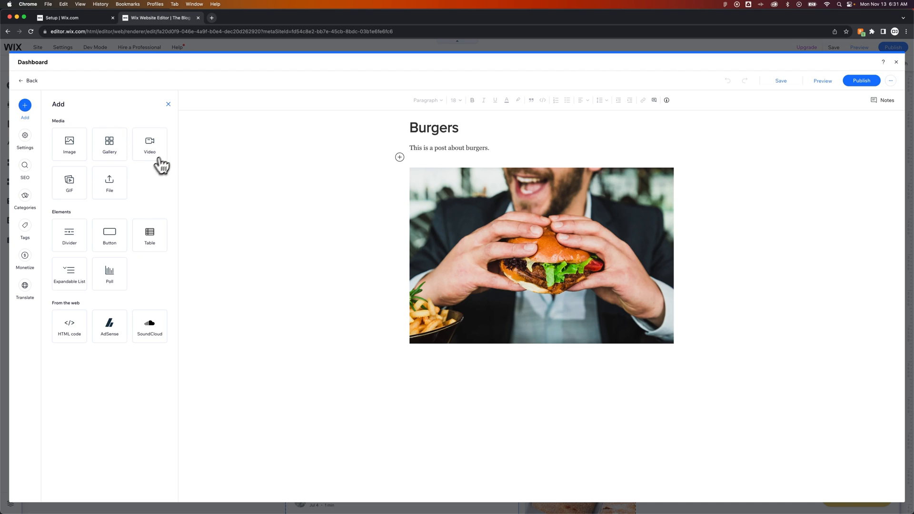
pyautogui.click(169, 103)
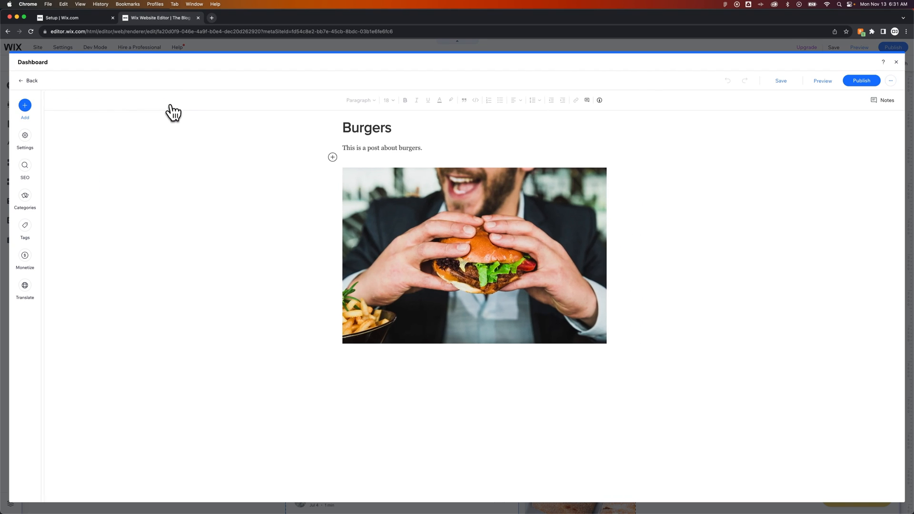
pyautogui.moveTo(318, 187)
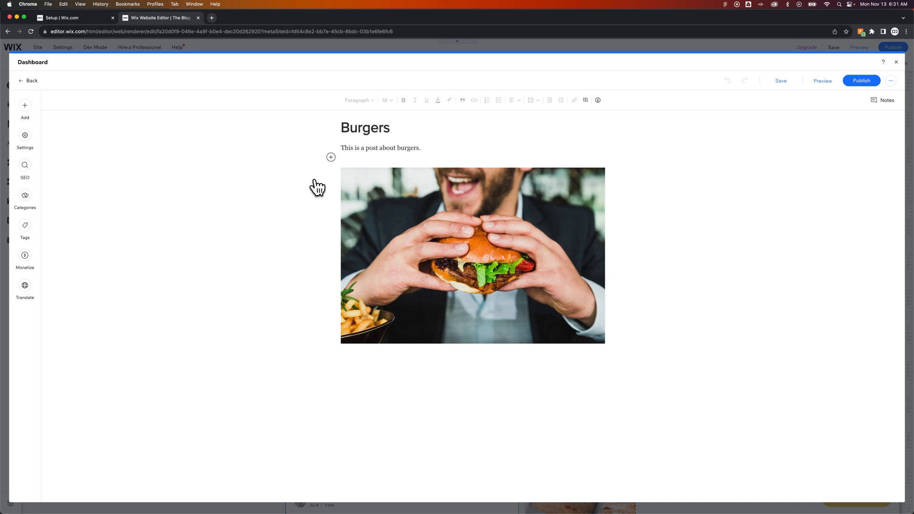
pyautogui.moveTo(327, 185)
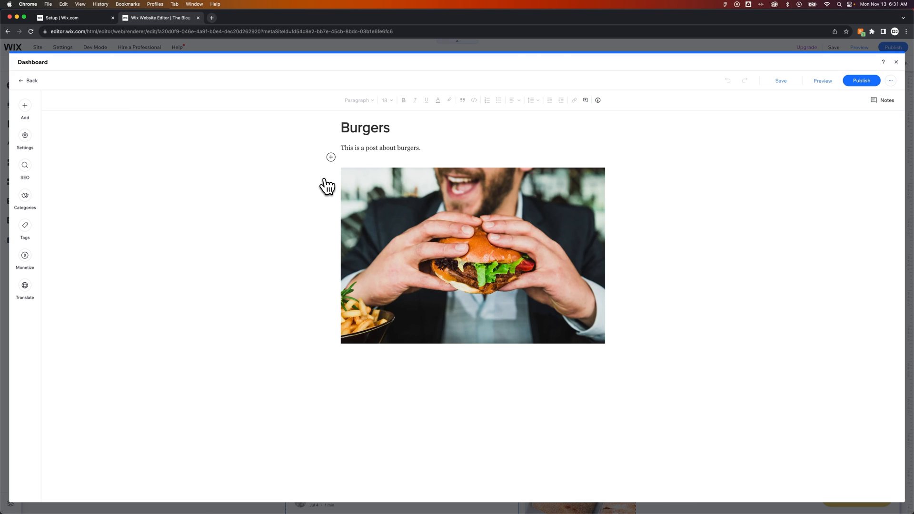
pyautogui.click(472, 256)
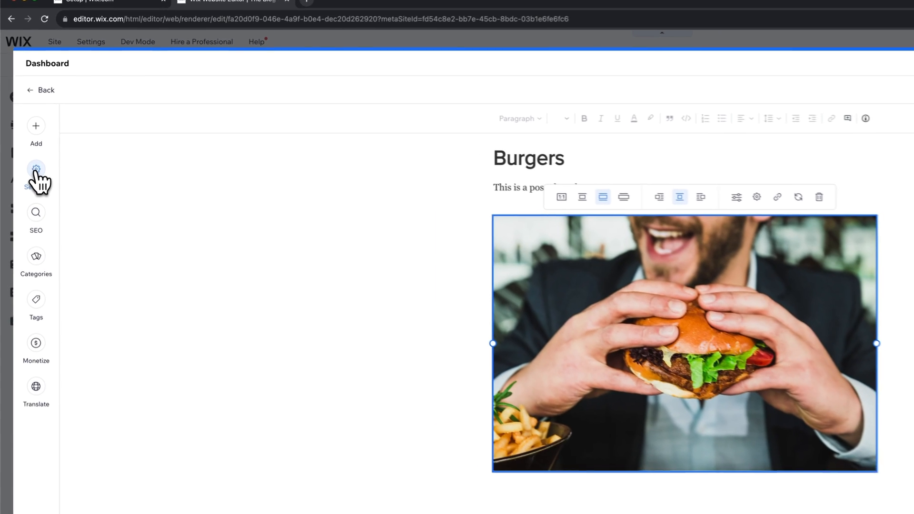
# In the Burgers post settings, toggle Featured image off and on, then start replacing it
pyautogui.click(36, 169)
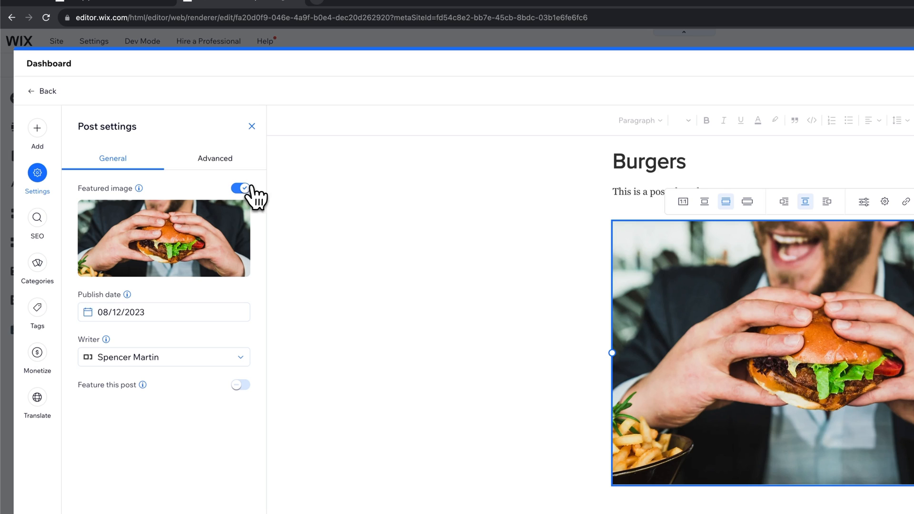
pyautogui.click(238, 188)
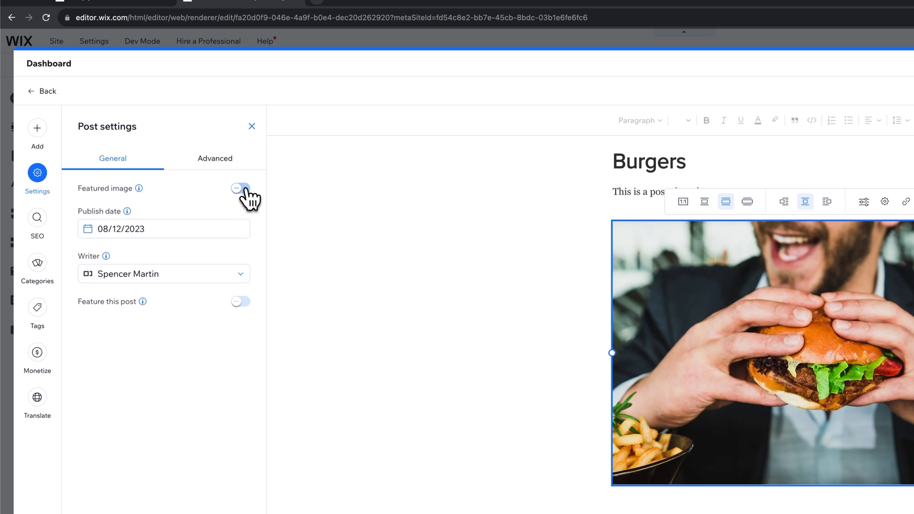
pyautogui.click(240, 188)
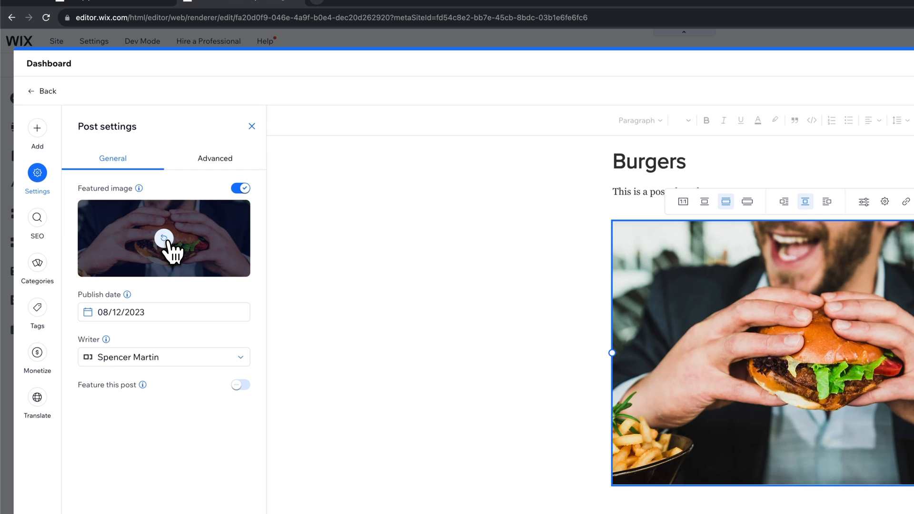
pyautogui.click(164, 238)
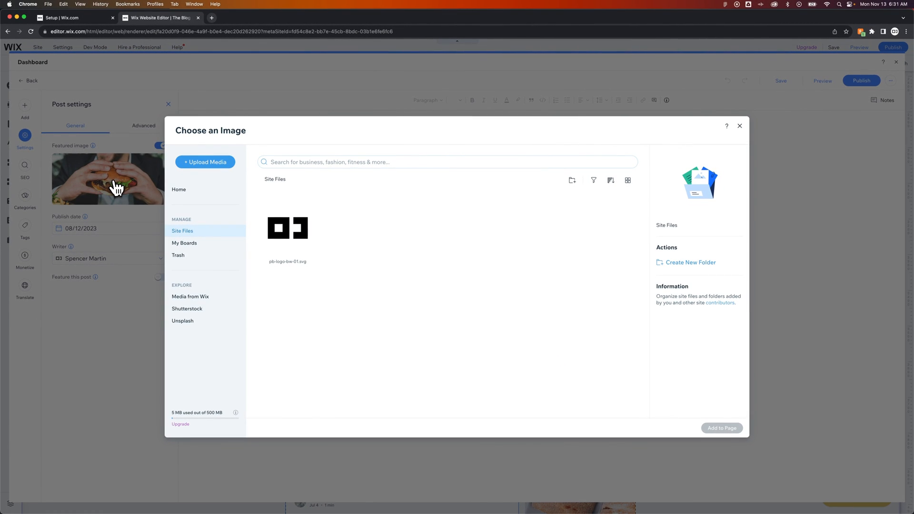
pyautogui.moveTo(127, 191)
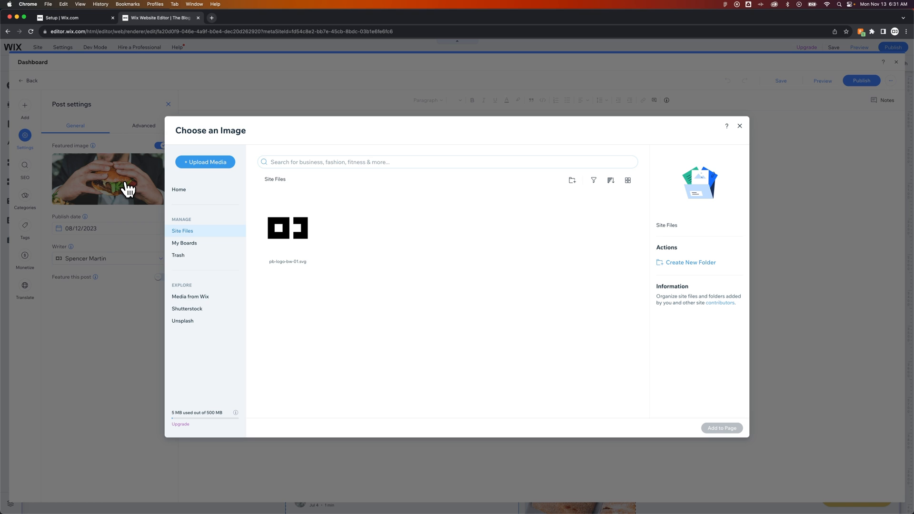
pyautogui.moveTo(147, 191)
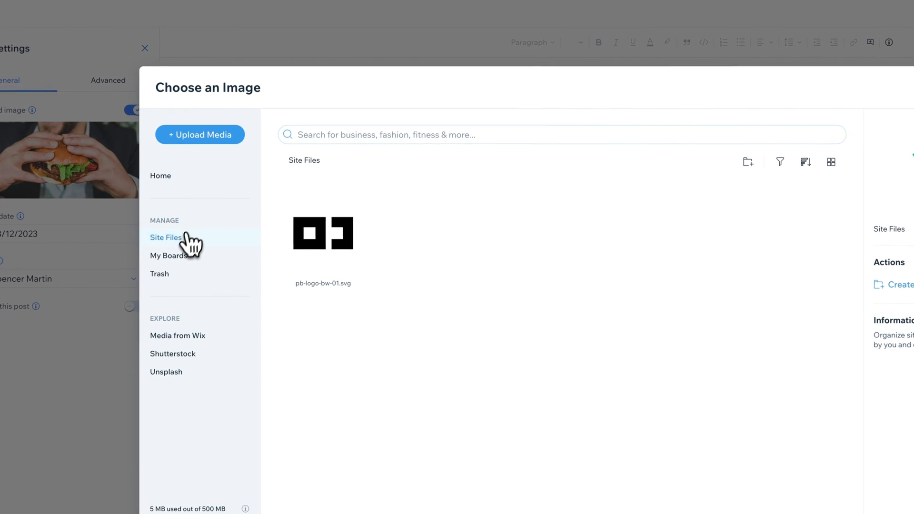
pyautogui.moveTo(201, 304)
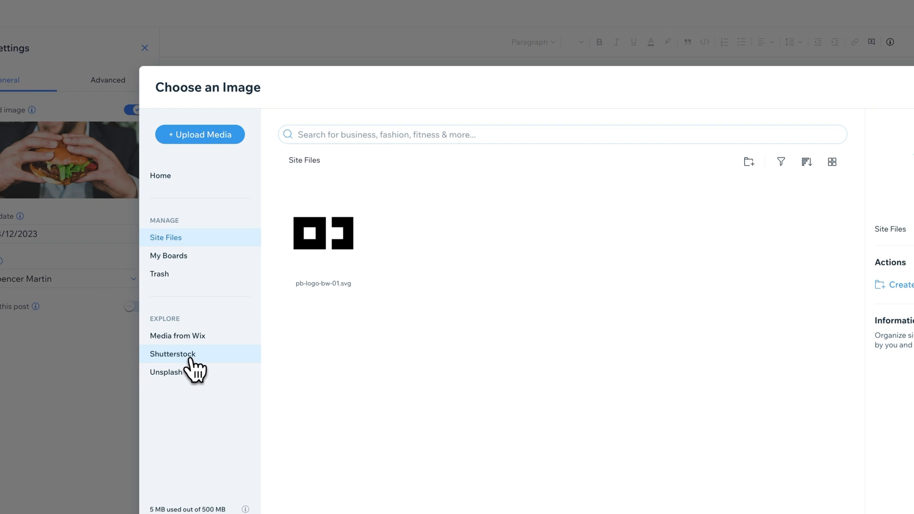
# Search Media from Wix for 'burg' and select the red Burger Packaging photo
pyautogui.click(178, 336)
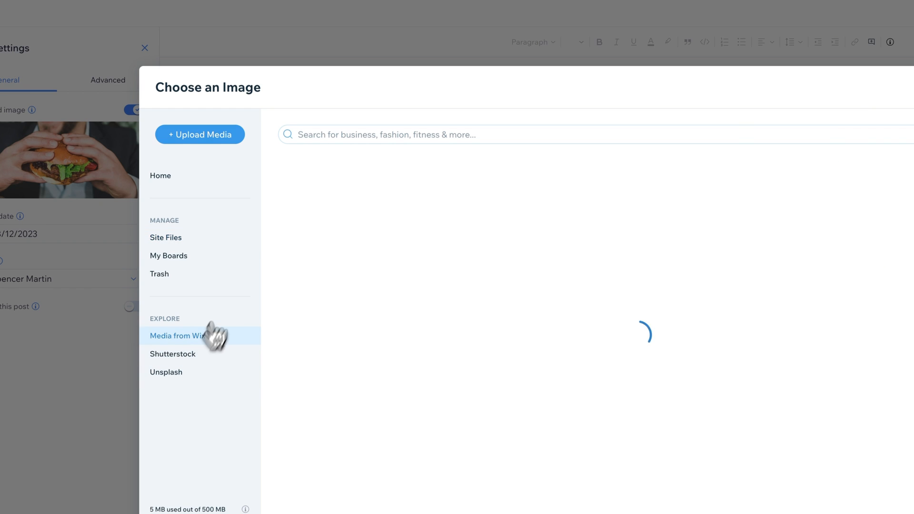
pyautogui.write('burger')
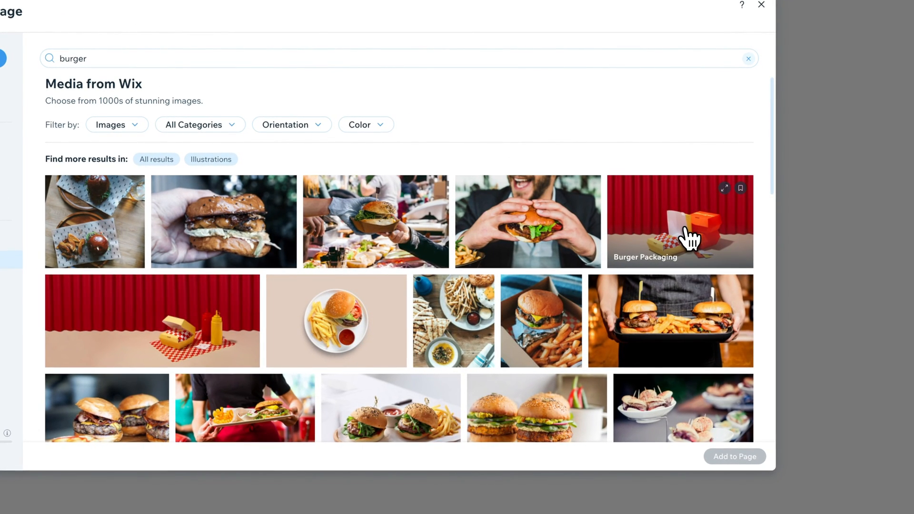
pyautogui.click(679, 221)
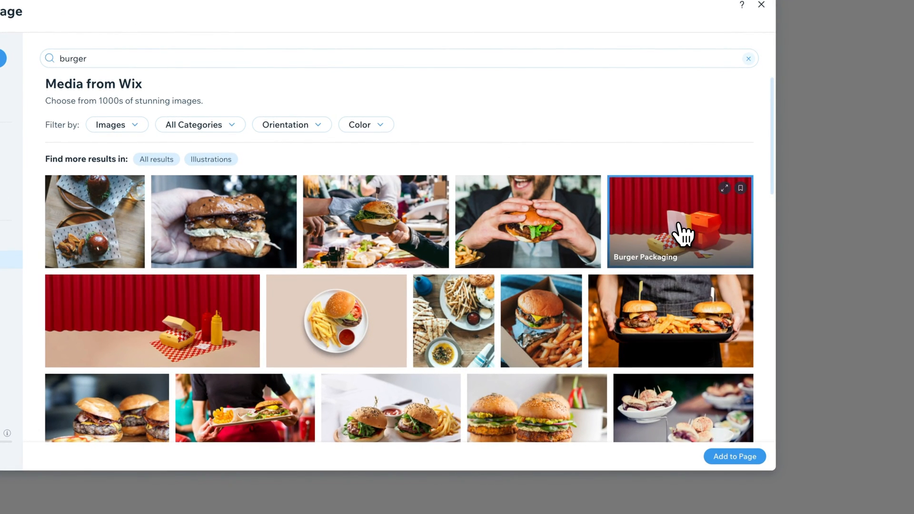
pyautogui.moveTo(672, 159)
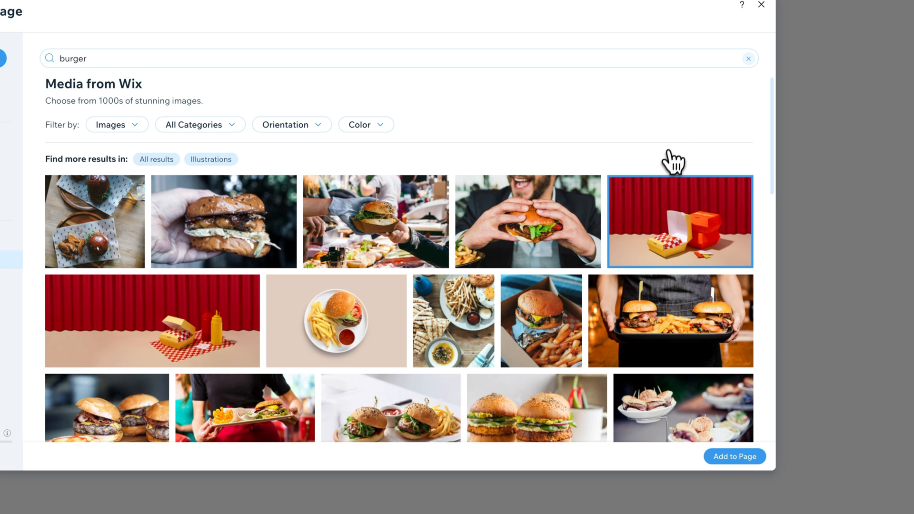
# Add the Burger Packaging photo as the featured image and publish the Burgers post
pyautogui.click(734, 457)
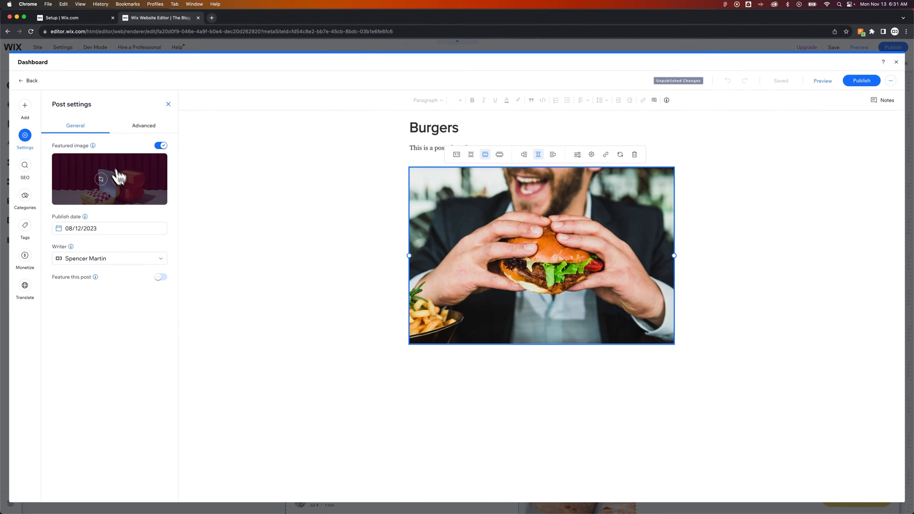
pyautogui.moveTo(119, 179)
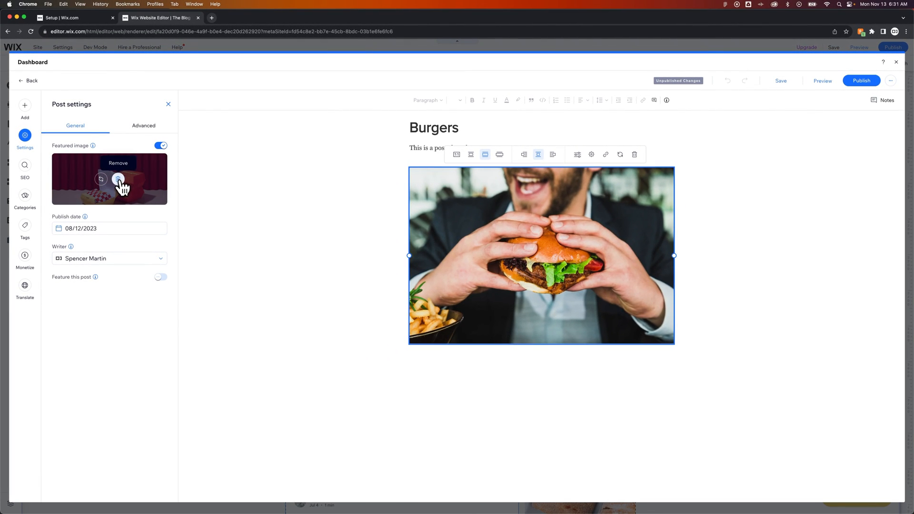
pyautogui.click(119, 179)
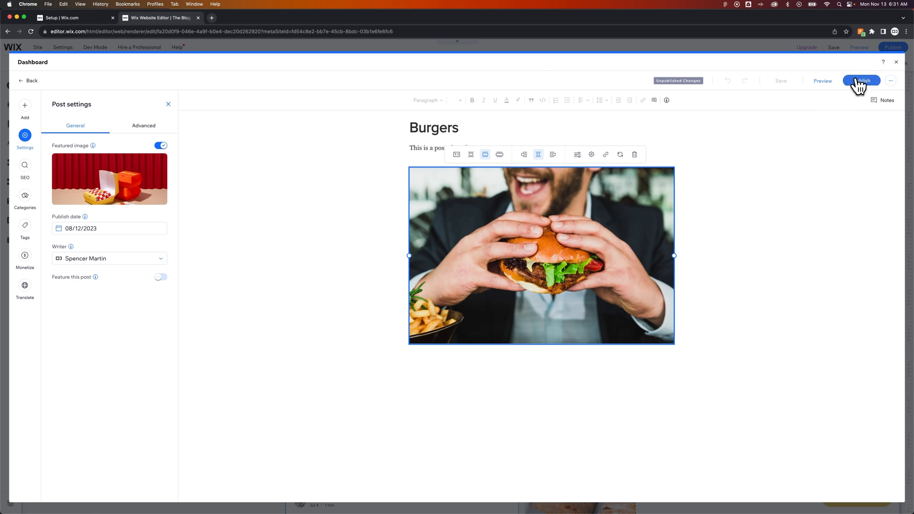
pyautogui.moveTo(792, 203)
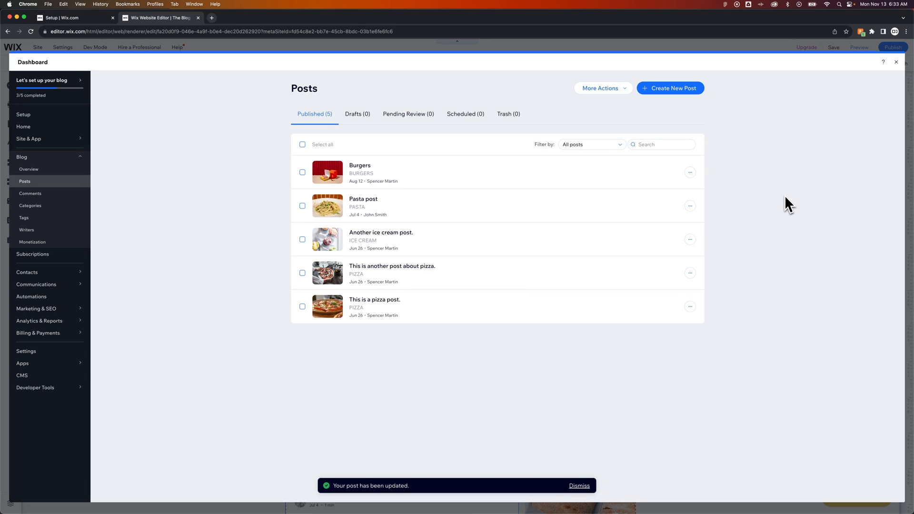
pyautogui.moveTo(901, 70)
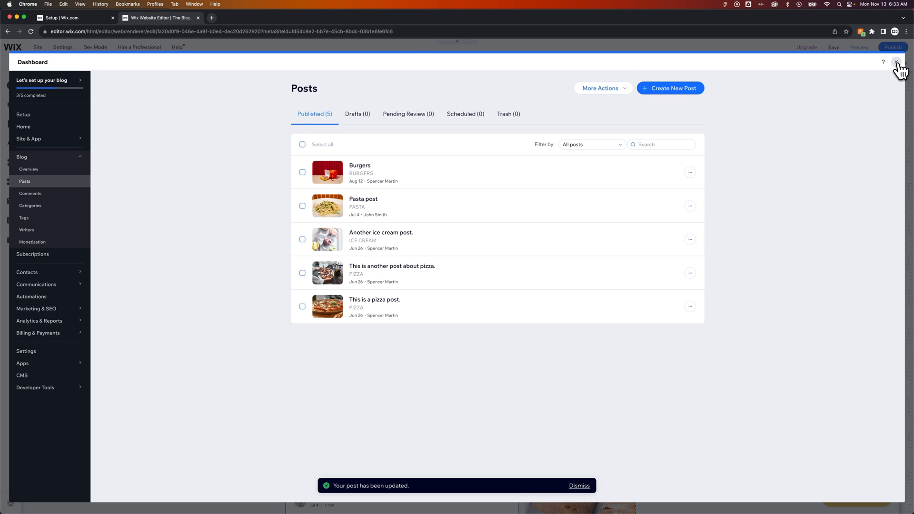
# Close the Dashboard panel to return to the home page editor
pyautogui.click(899, 62)
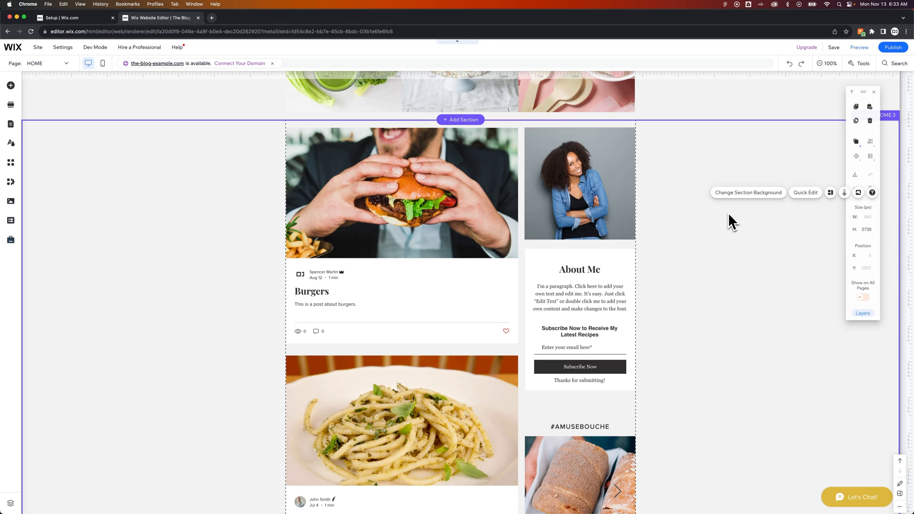
pyautogui.moveTo(701, 218)
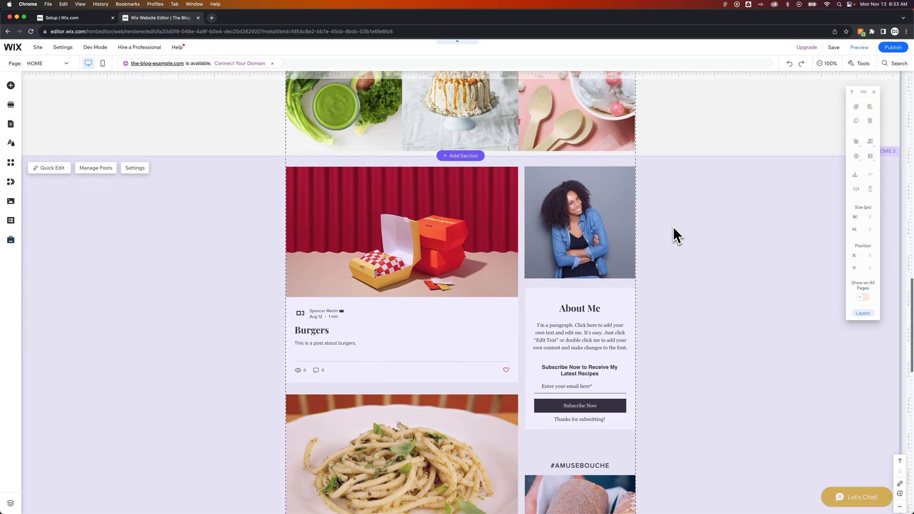
# Scroll to the post list and select it to check the Burgers card's red packaging photo
pyautogui.scroll(-3)
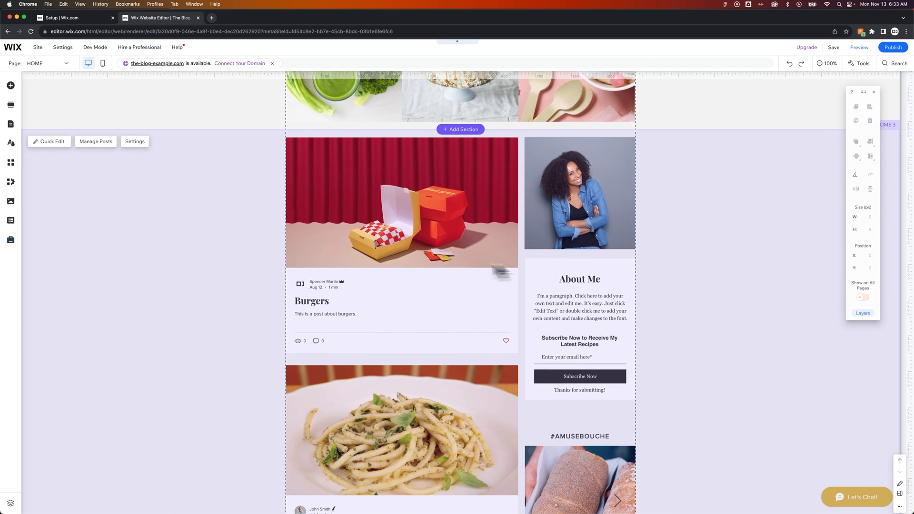
pyautogui.moveTo(394, 266)
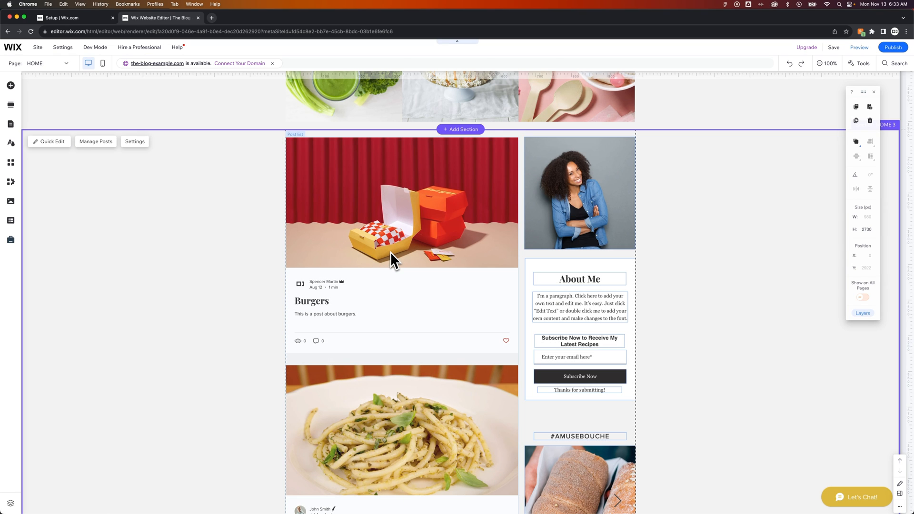
pyautogui.moveTo(421, 237)
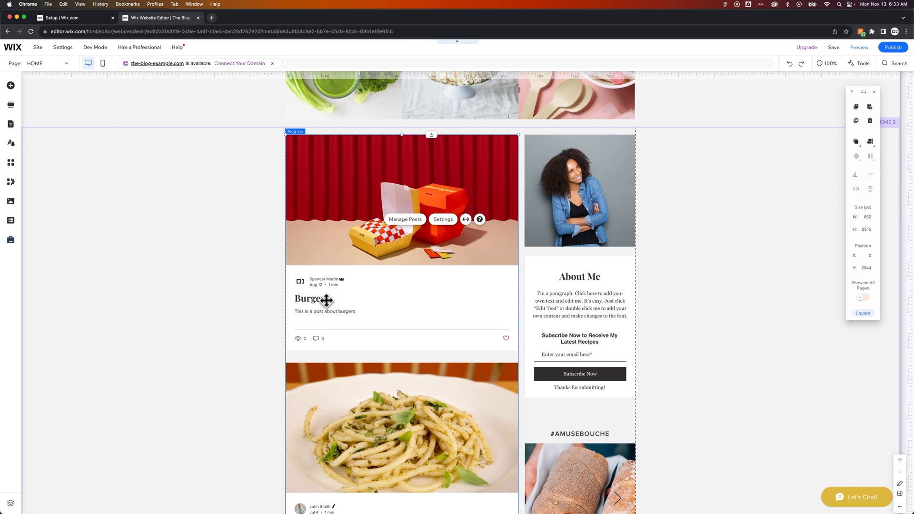
pyautogui.click(443, 219)
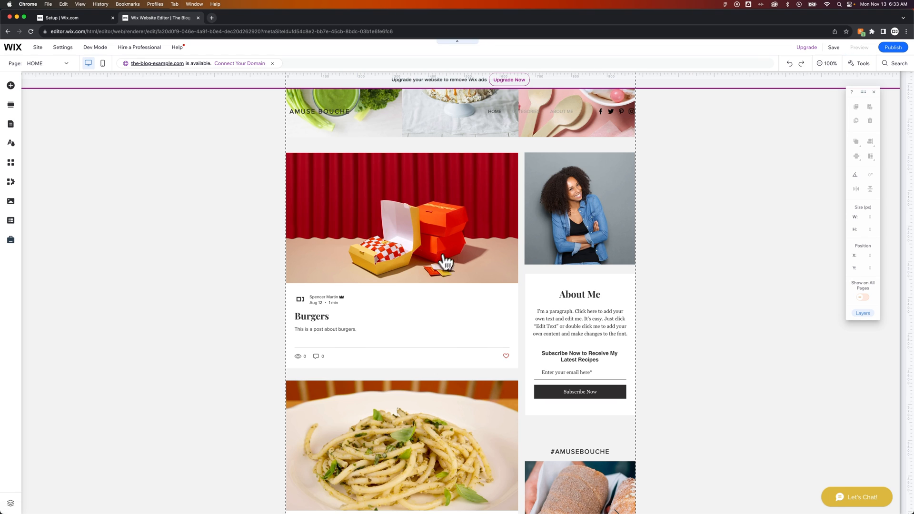
# Preview the site, open the Burgers post card and scroll through the post
pyautogui.click(859, 48)
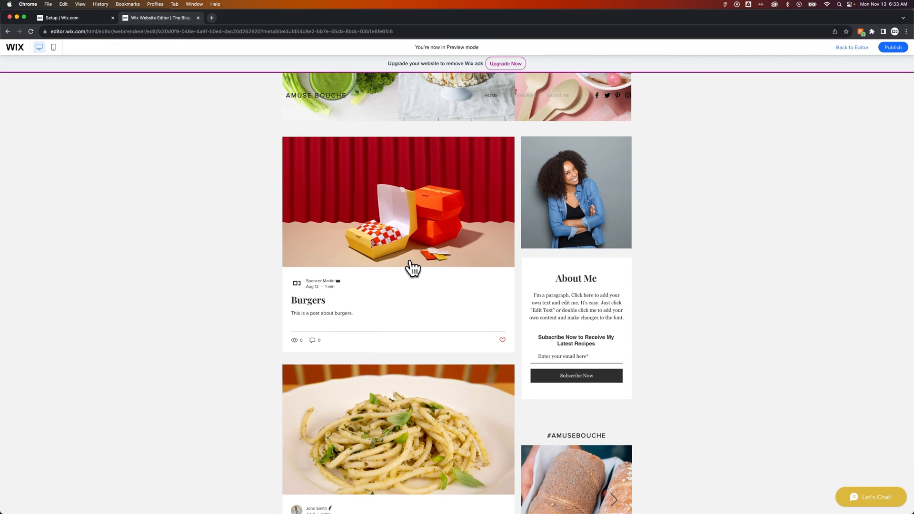
pyautogui.click(398, 201)
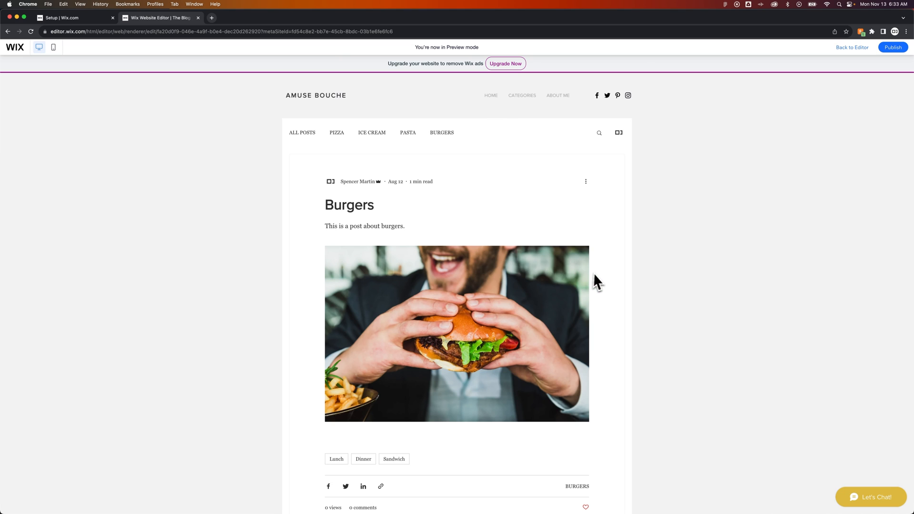
pyautogui.scroll(-3)
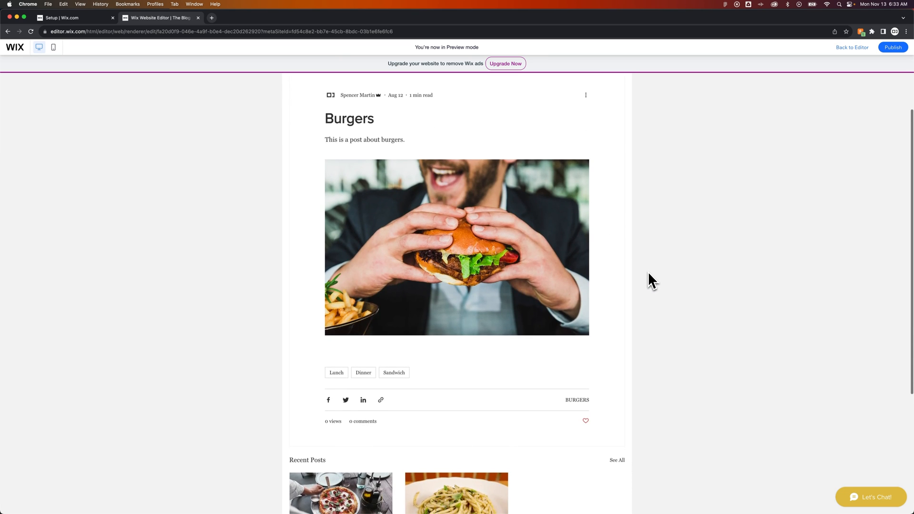